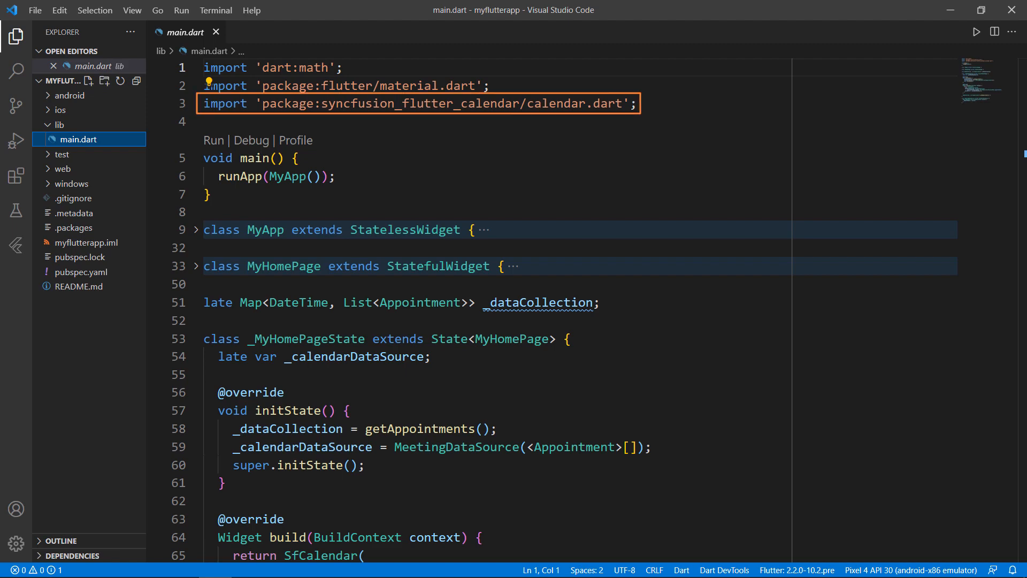
Start debugging the calendar app on the Android emulator from the Run menu
scroll(down, 3)
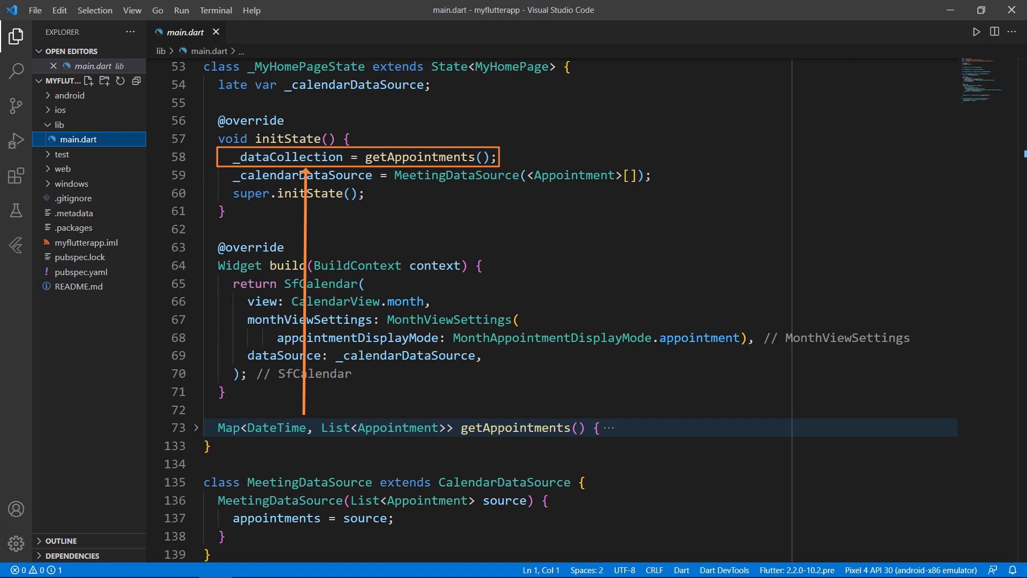
click(975, 32)
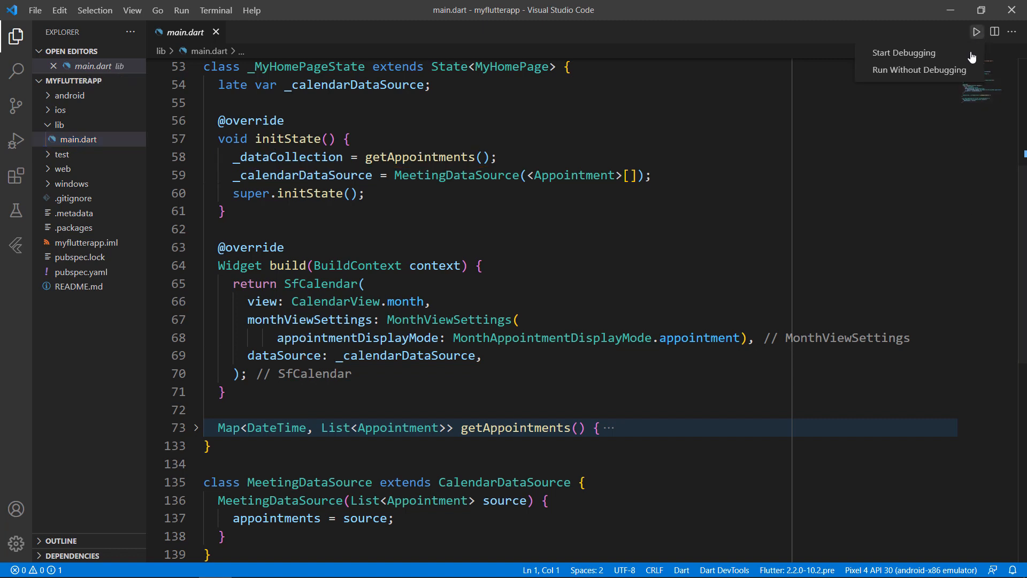
click(904, 53)
text(loadMoreWidgetBuilder: ,)
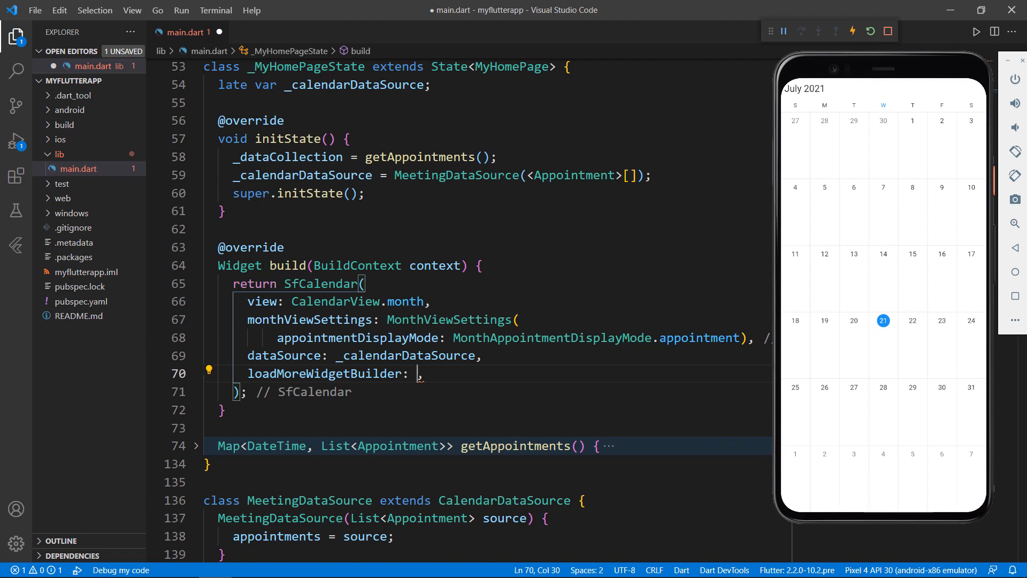
Write the loadMoreWidgetBuilder callback taking BuildContext and a load-more callback, returning a FutureBuilder
text((),)
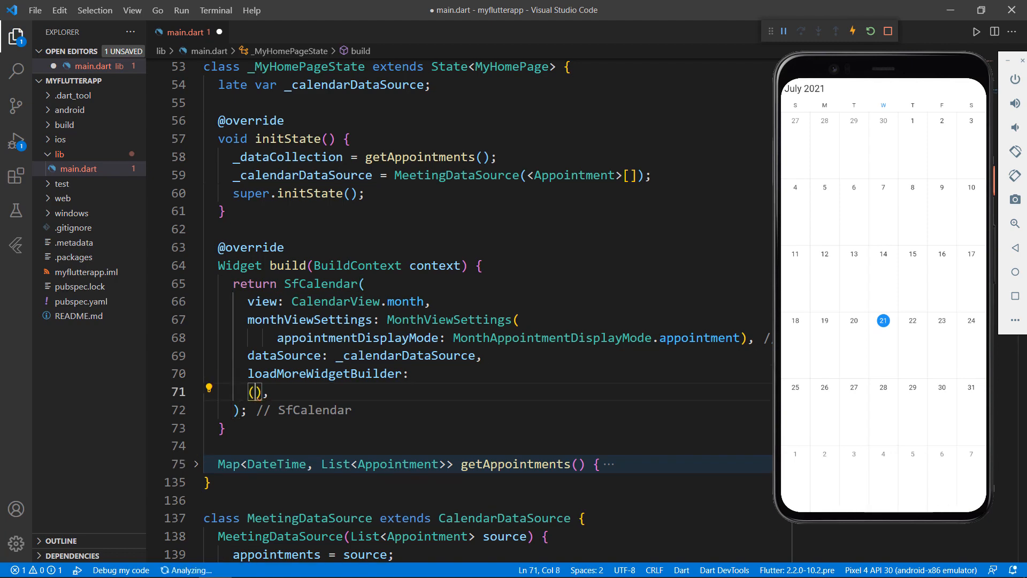
text(BuildContext context, LoadMoreCallback loadMoreAppointments)
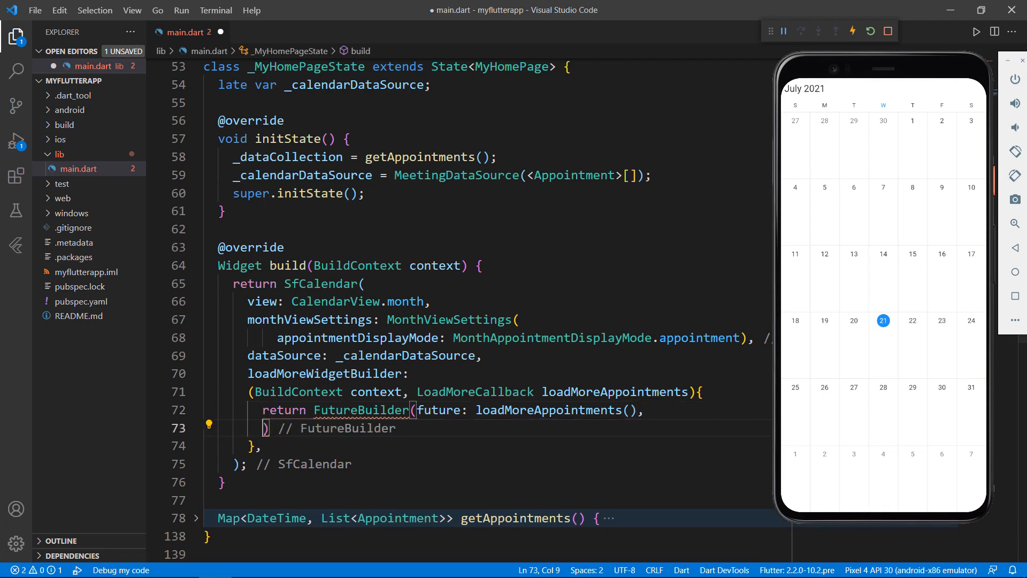
text(builder: (con)
text(return Cont)
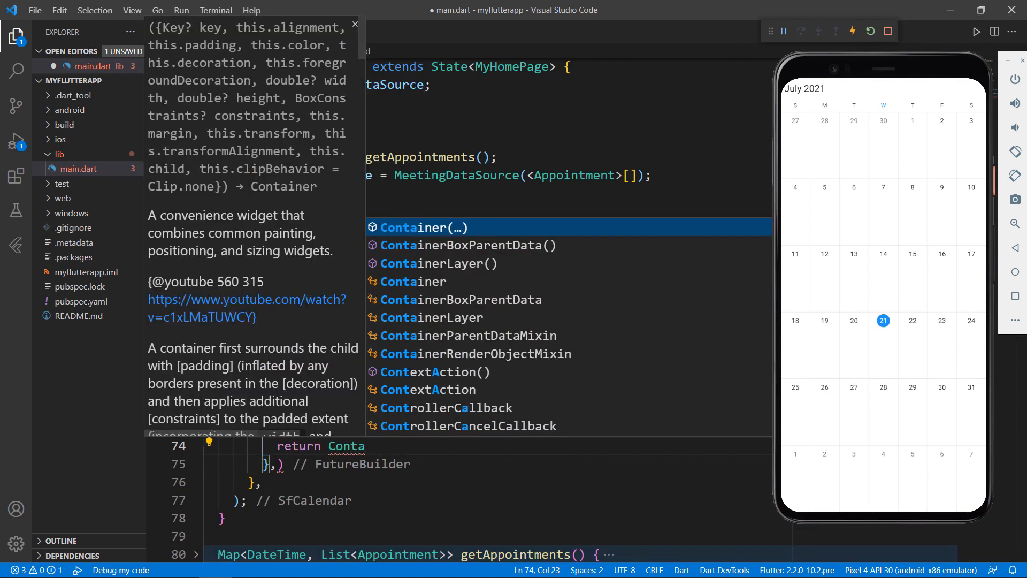
Return a Container with Alignment.center holding a CircularProgressIndicator from the builder
text(alignment: Alignment.center,)
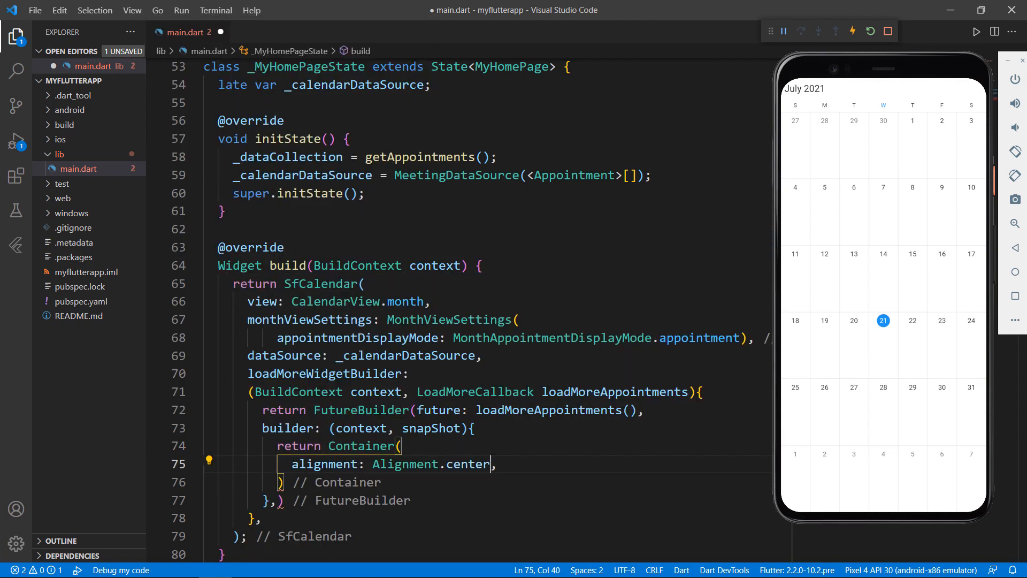
key(Enter)
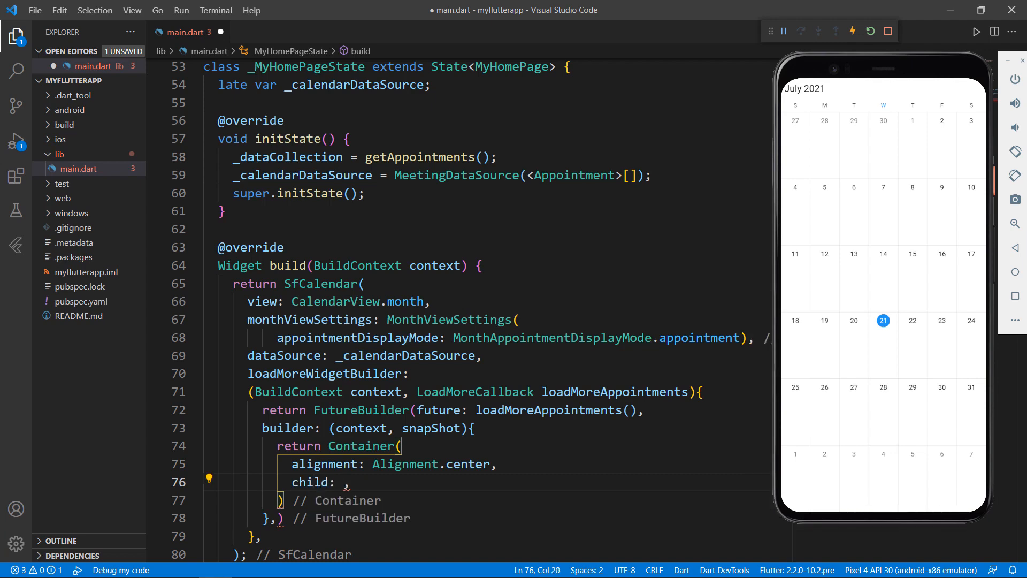
text(Circular)
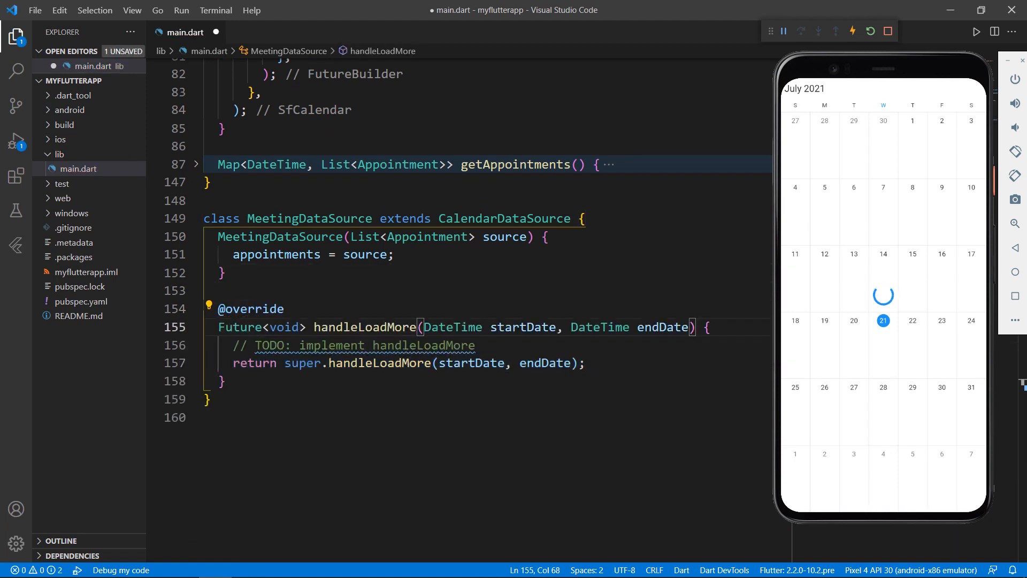
Make handleLoadMore async and replace its TODO body with an empty List<Appointment> meetings
text(async)
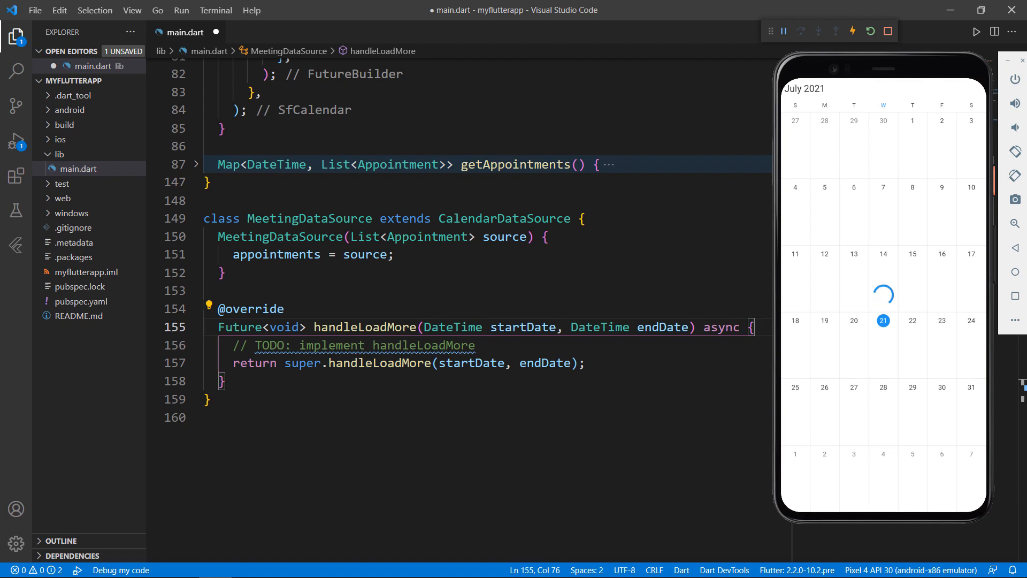
drag(233, 345, 585, 362)
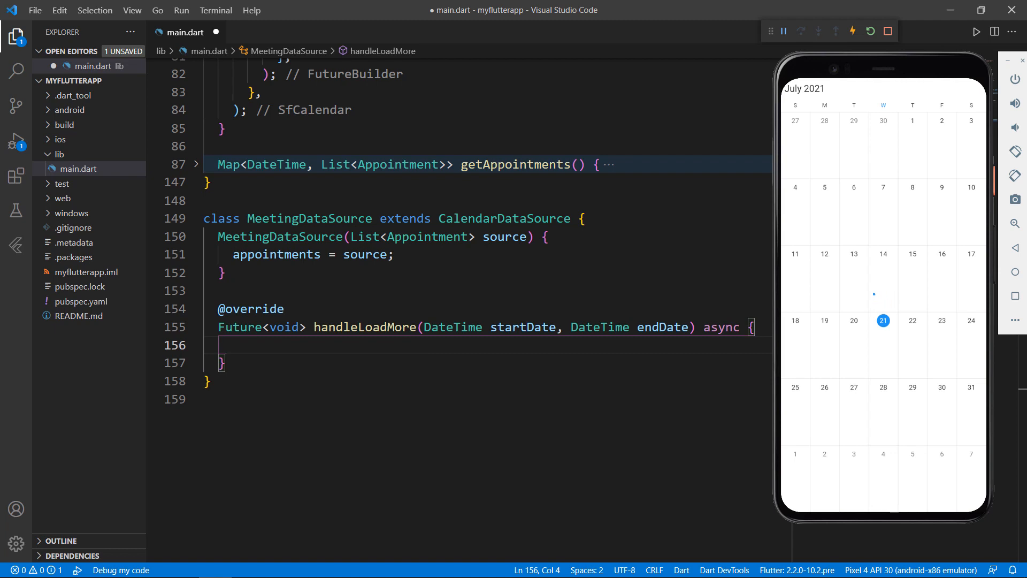
text(final List<Appointment> meetings = <Appointment>[];)
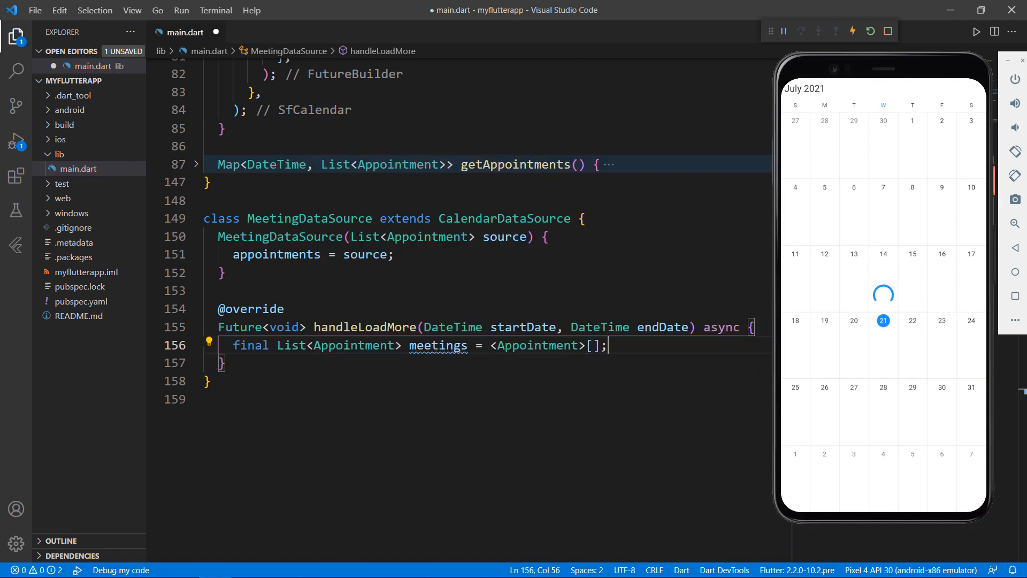
Declare DateTime appStartDate = startDate and appEndDate = endDate
text(DateTime)
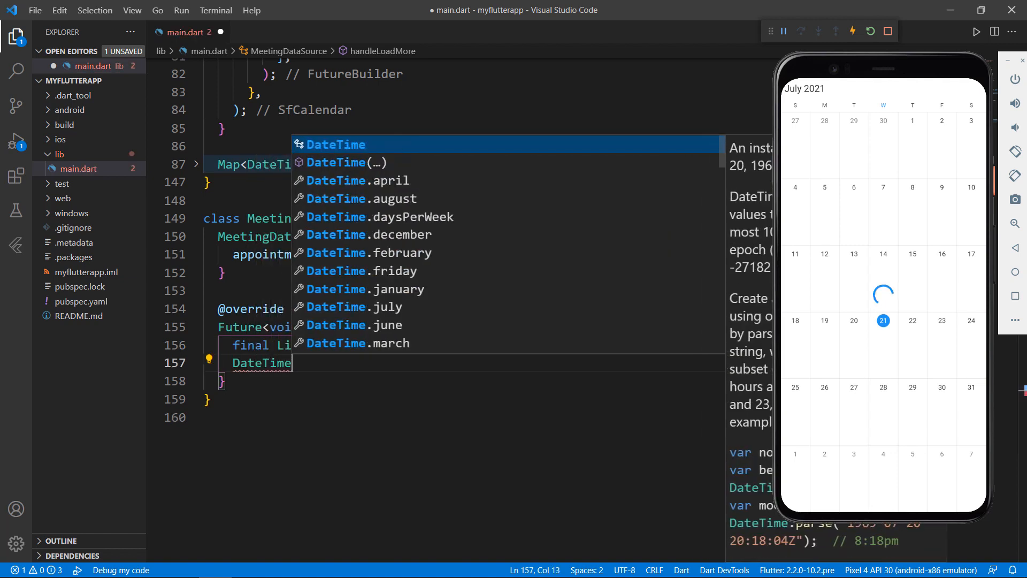
text(appStartDate)
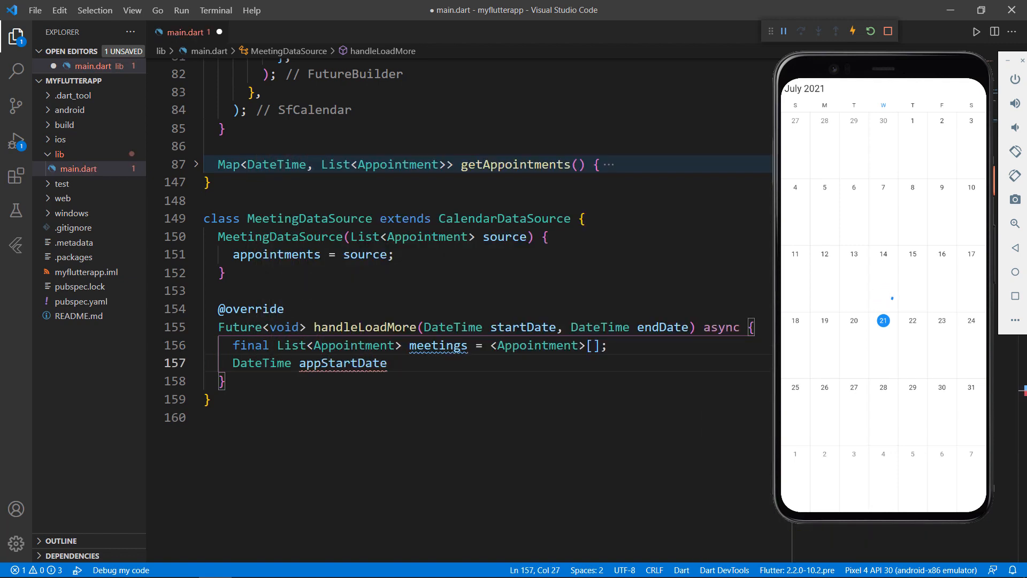
text(= startDate;)
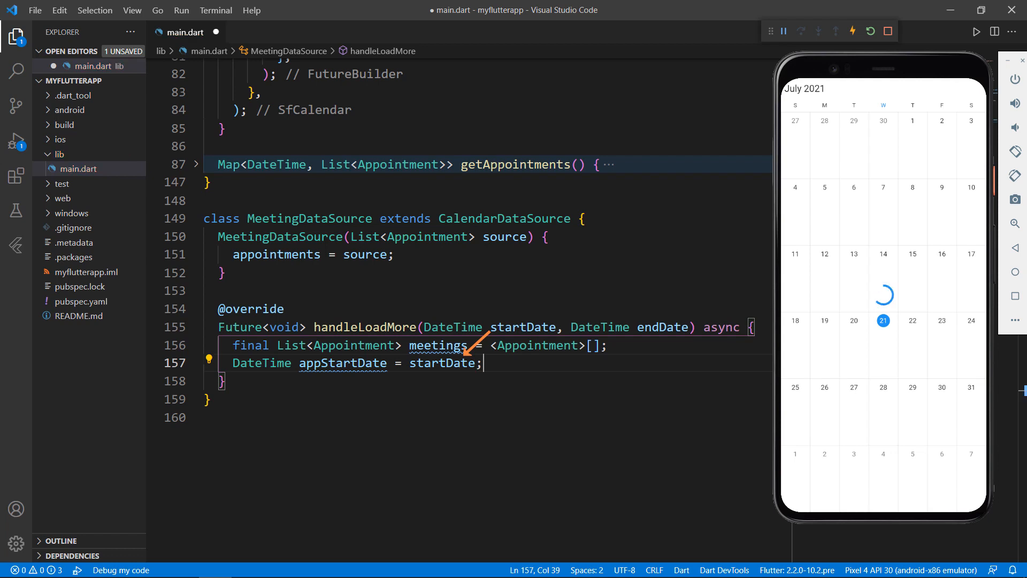
text(Date)
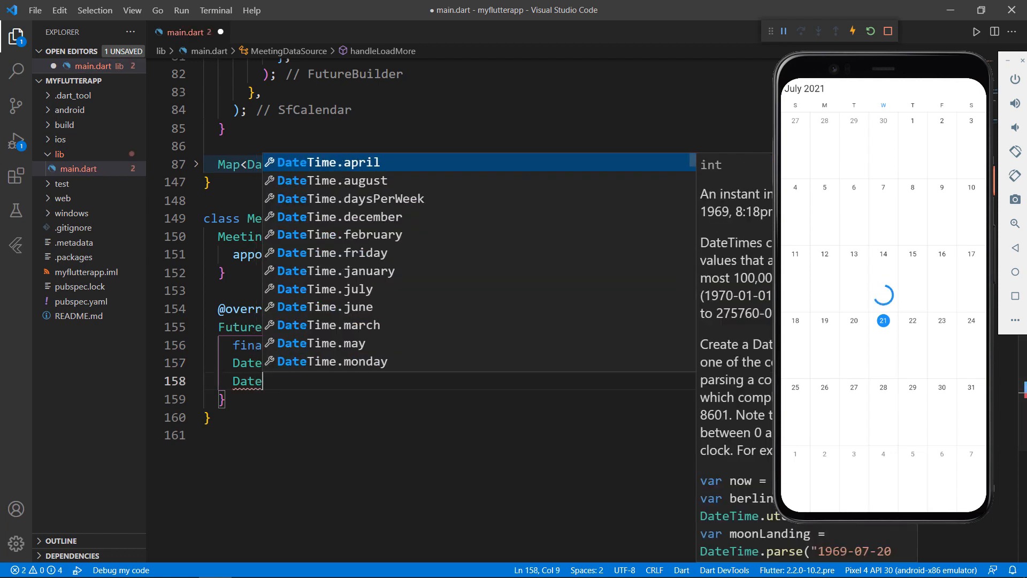
text(appEndDate =)
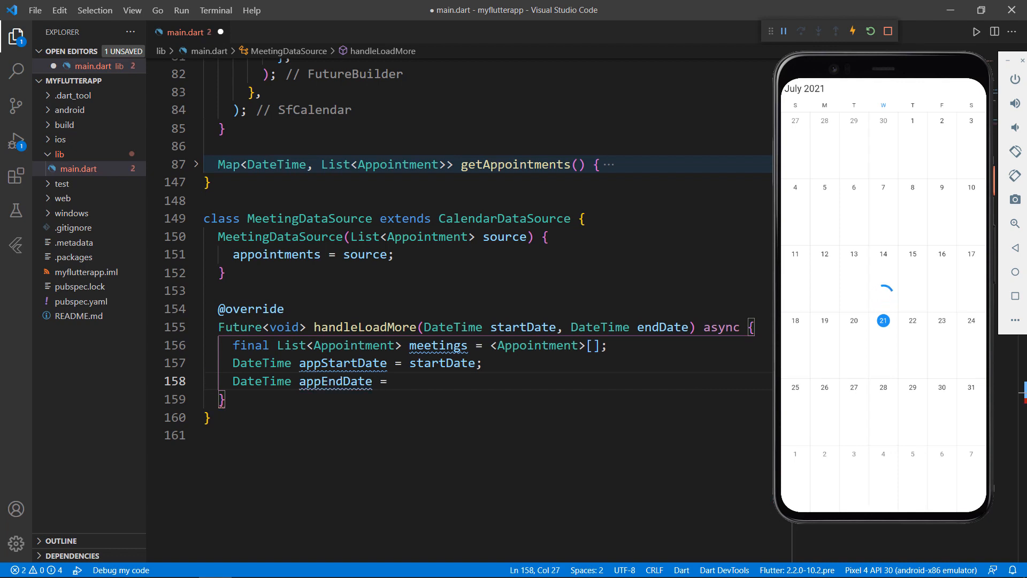
text(endDate;)
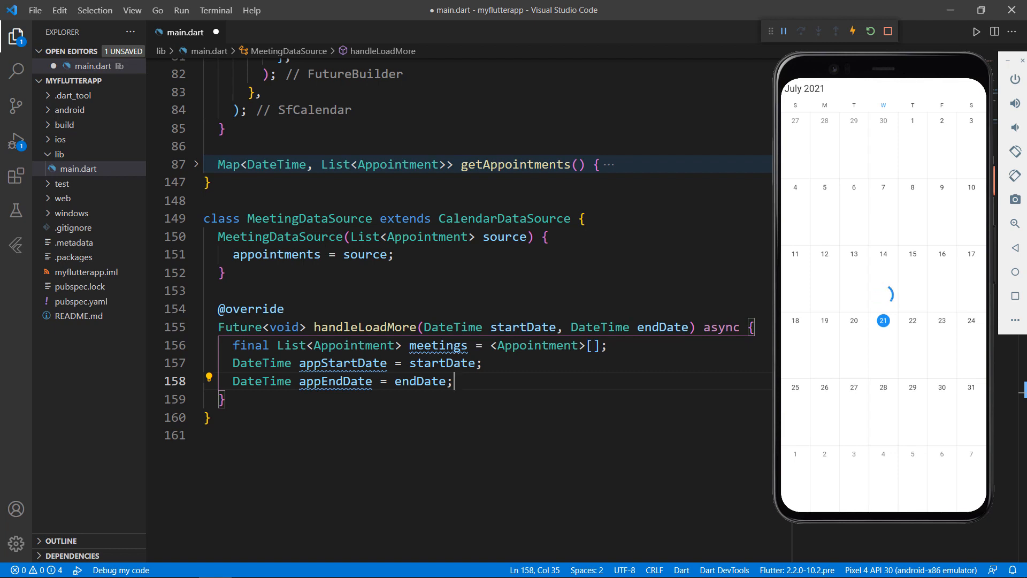
Start a while loop until appEndDate, skipping to the next day when data is null
text(while)
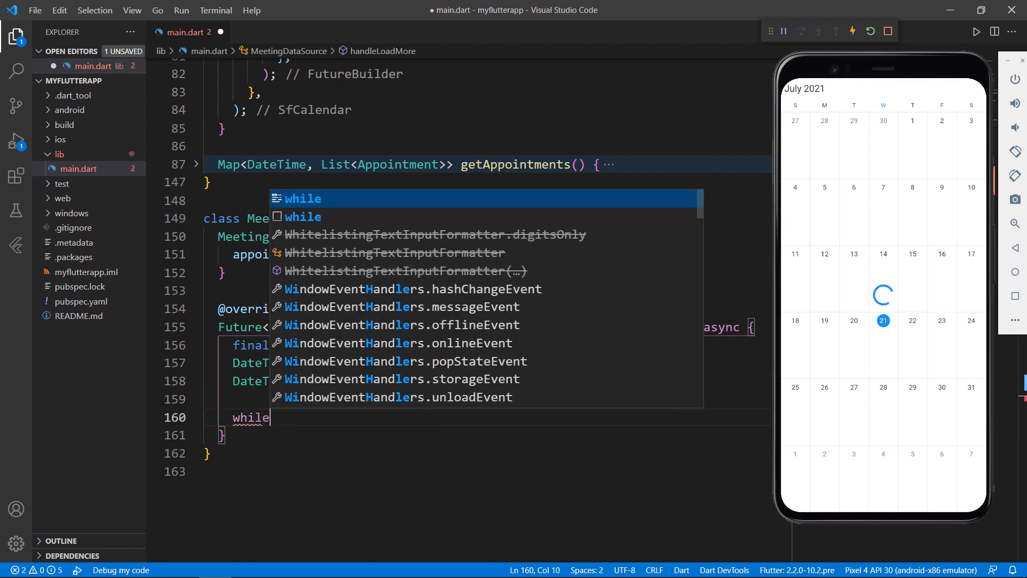
text((appStartDate.isBefore(appEndDate)){)
text(final List<Appointment>? data = _dataCollection[appStartDate)
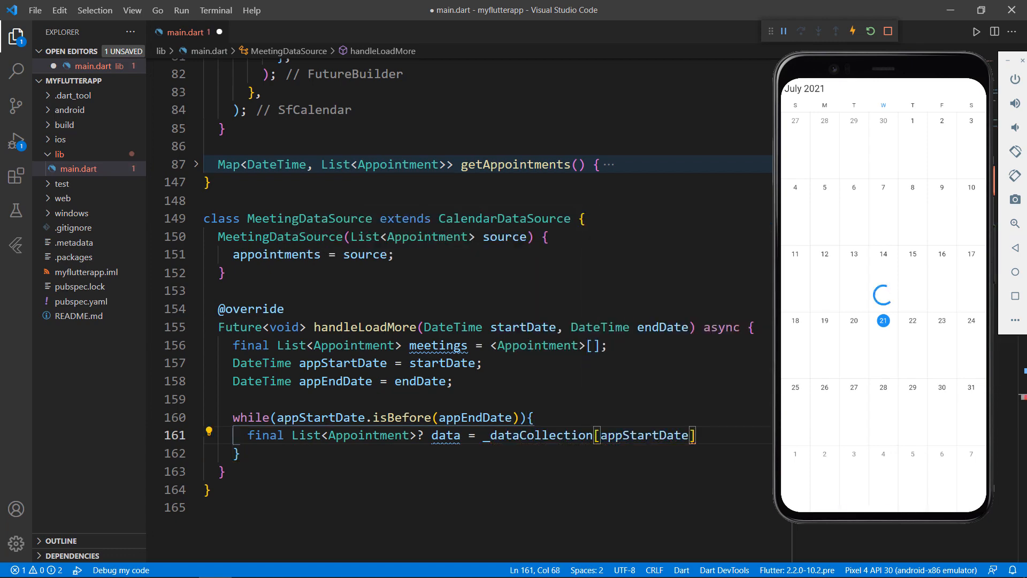
text(if(d)
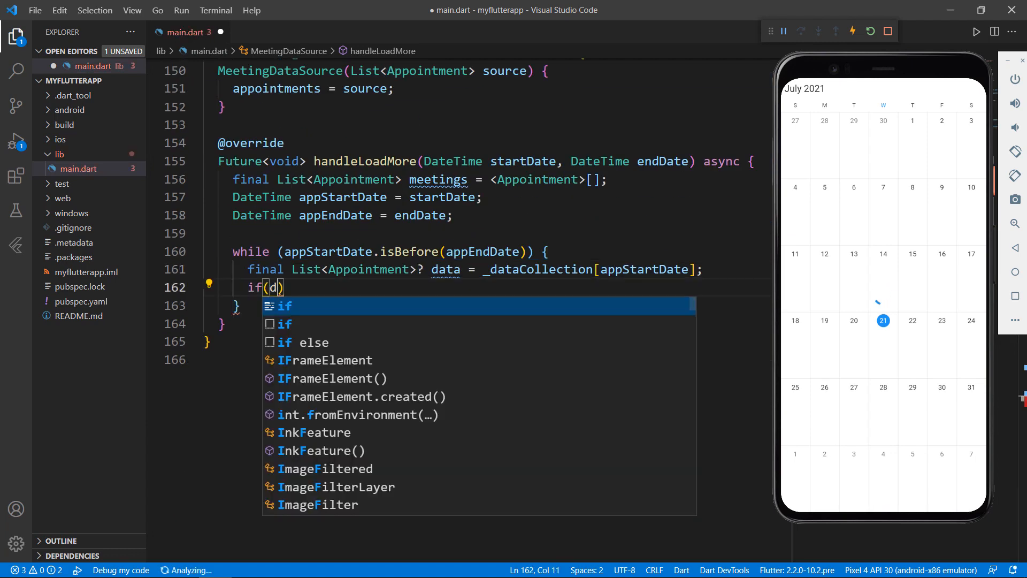
text(ata==null){)
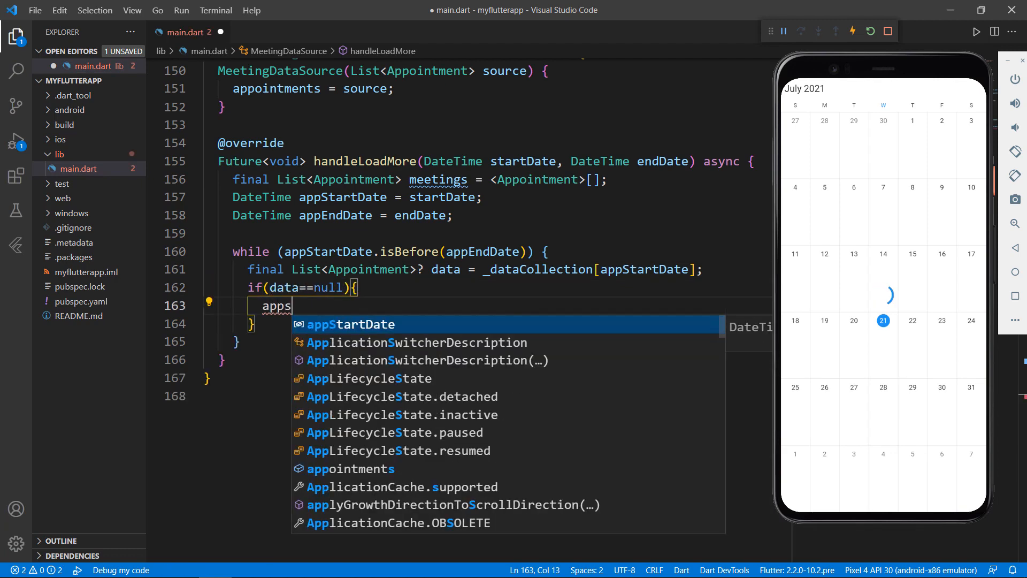
text(tartDate = appst)
text(continue;)
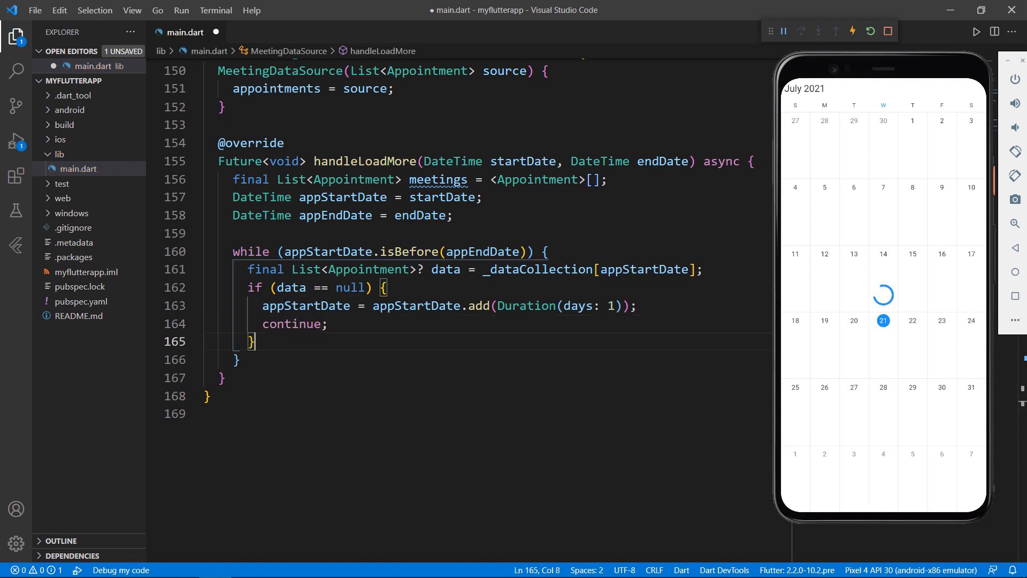
Add each meeting from the day's data that appointments doesn't already contain to meetings
text(for(final Appointment meeting in data)
text(if(app)
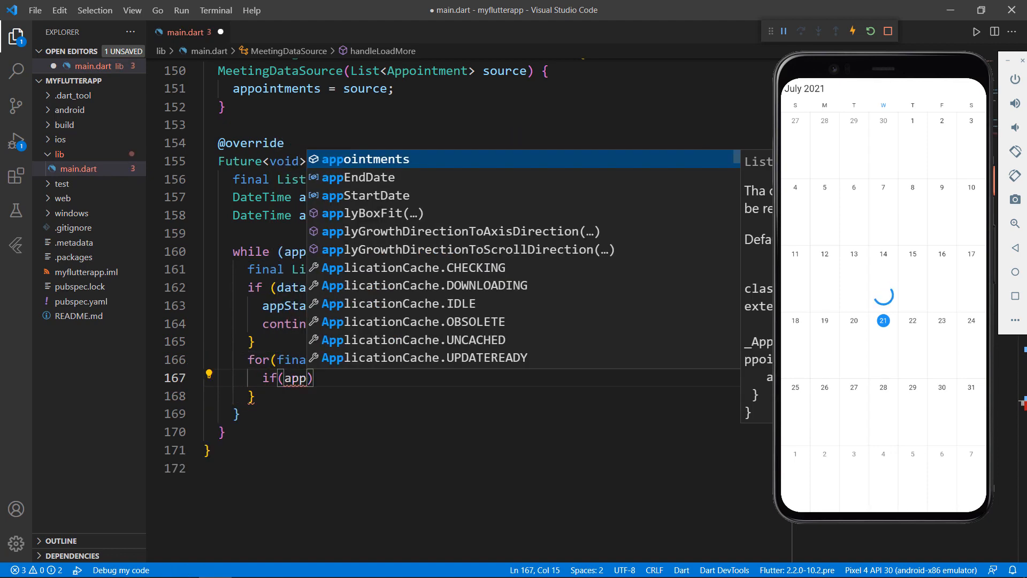
text(contains()
text(continue)
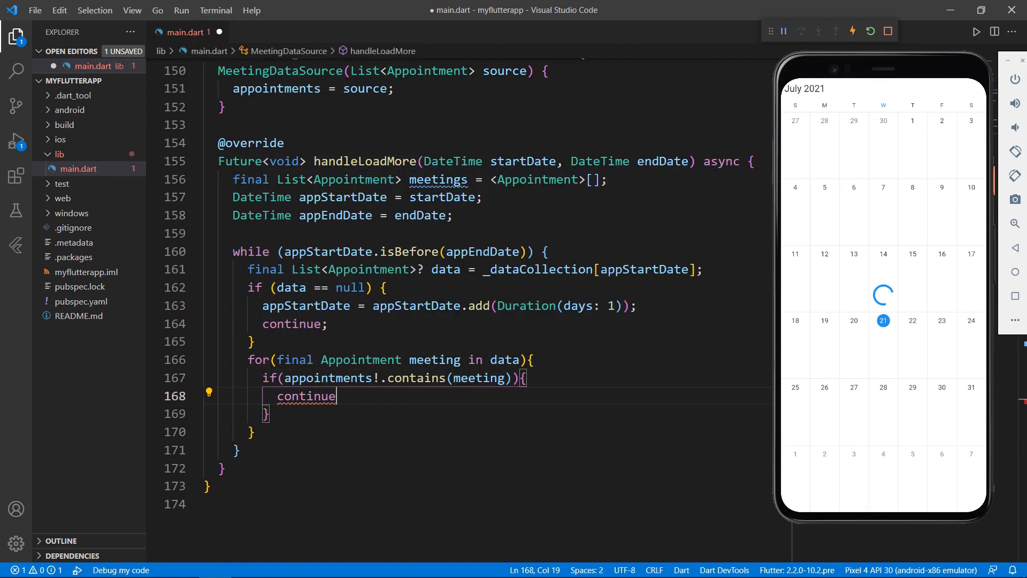
text(meetings.add(meeting);)
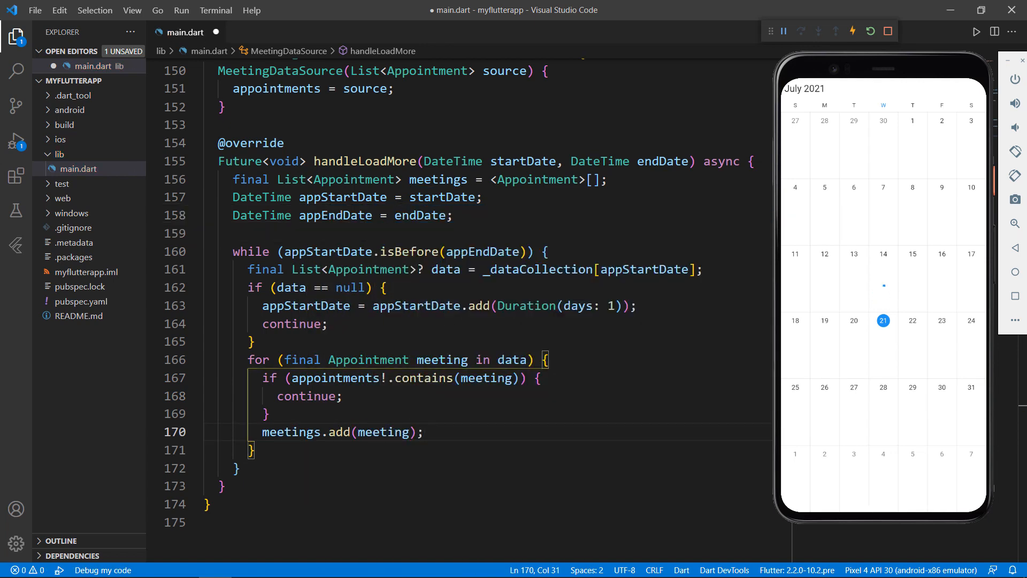
key(Enter)
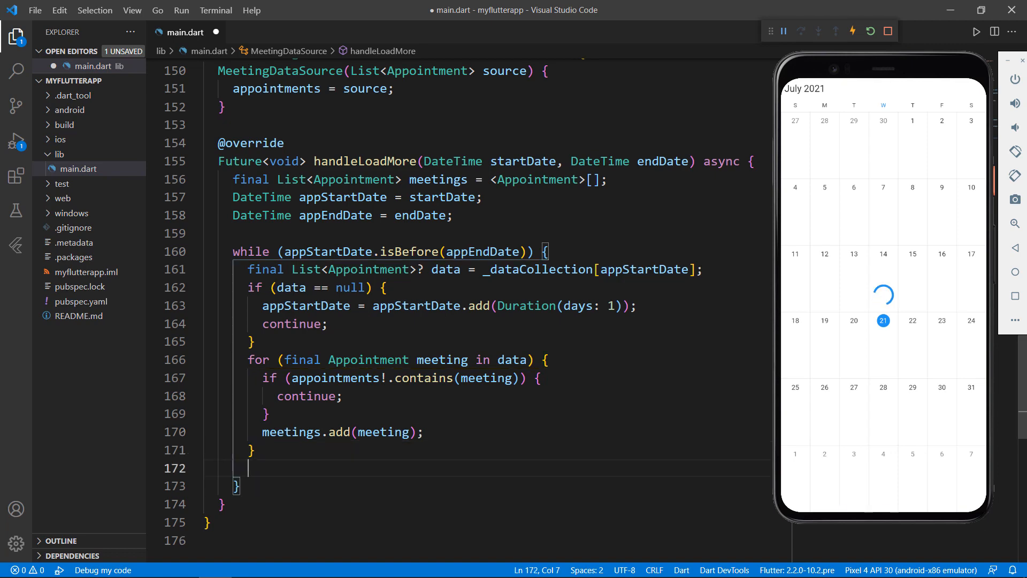
Advance appStartDate by one day, then addAll the collected meetings to appointments
text(appStartDate =)
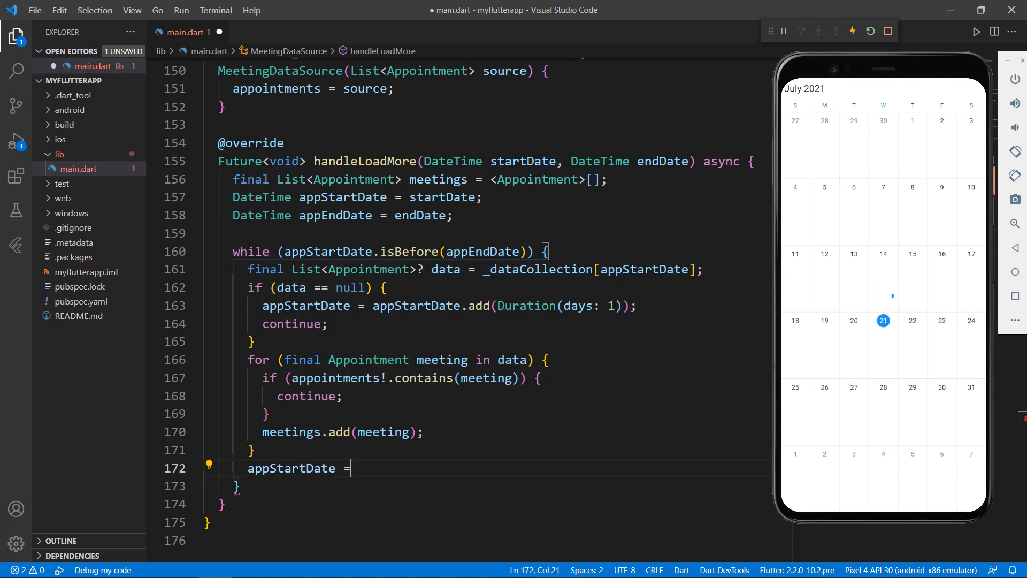
text(appStartDate.)
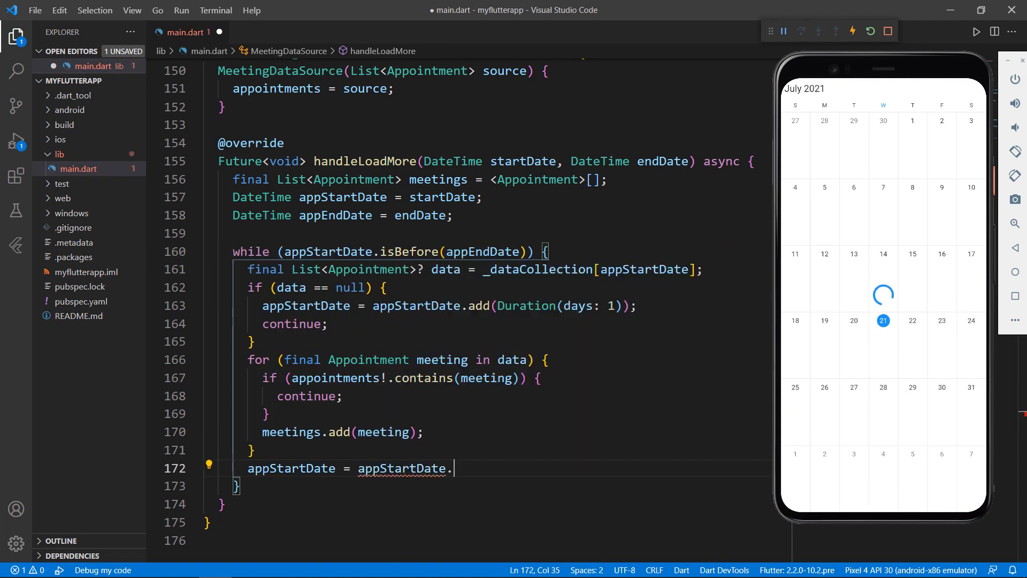
text(add(Duration(days: 1));)
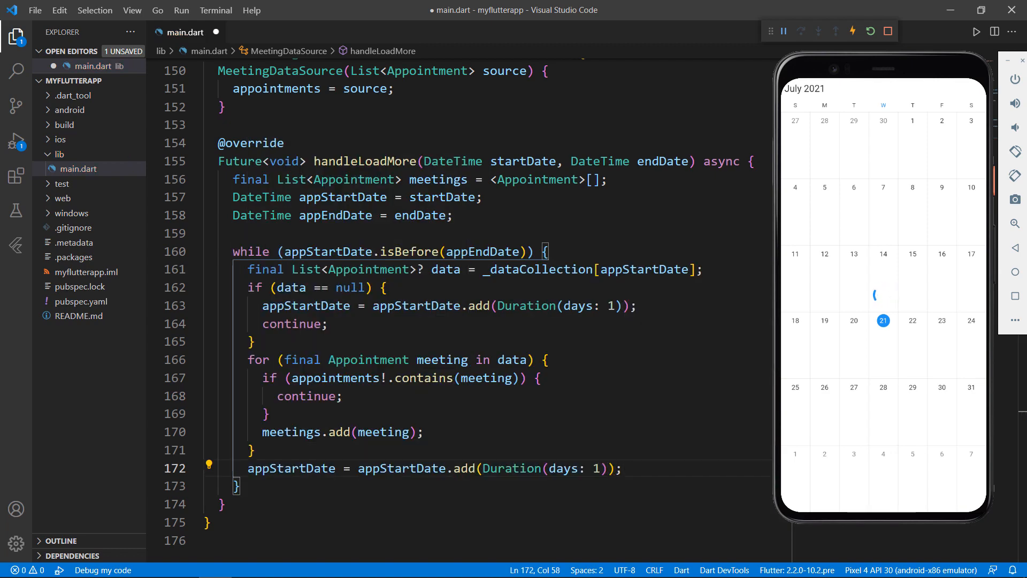
key(enter)
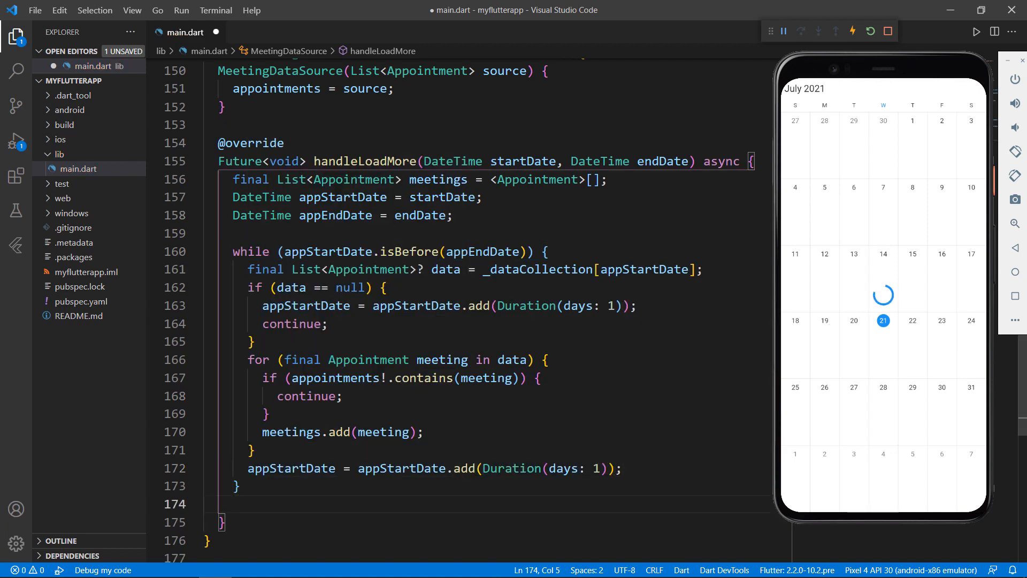
text(appointments!.addAll(meetings);)
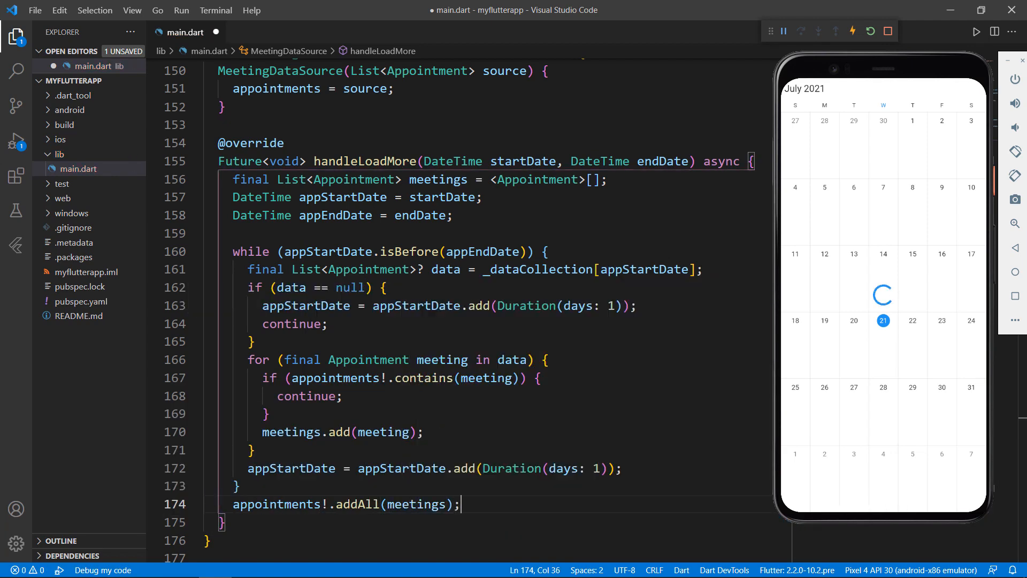
Call notifyListeners with CalendarDataSourceAction.add and meetings after a one-second delay
text(notifyListeners(CalendarDataSourceAction.add, meetings);)
text(await Future.delayed(Duration(seconds: 1));)
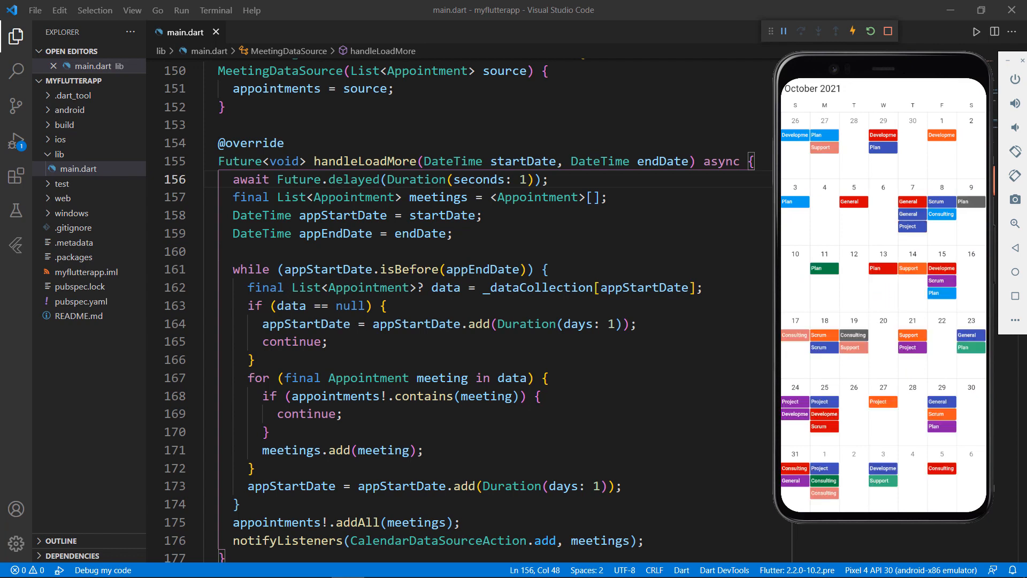
mouse_move(1002, 87)
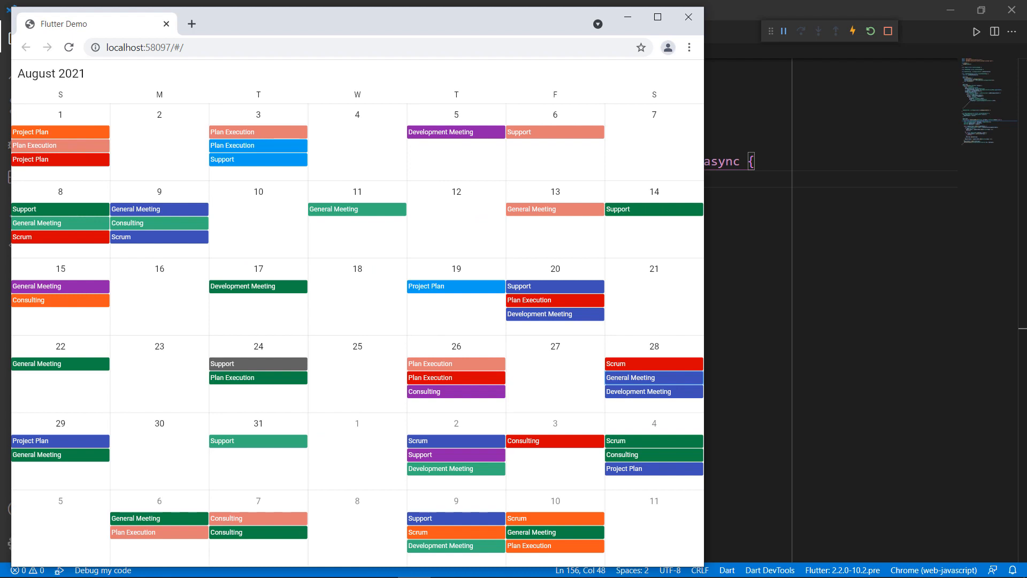
Switch the target device to Windows (desktop) and run the app
click(889, 31)
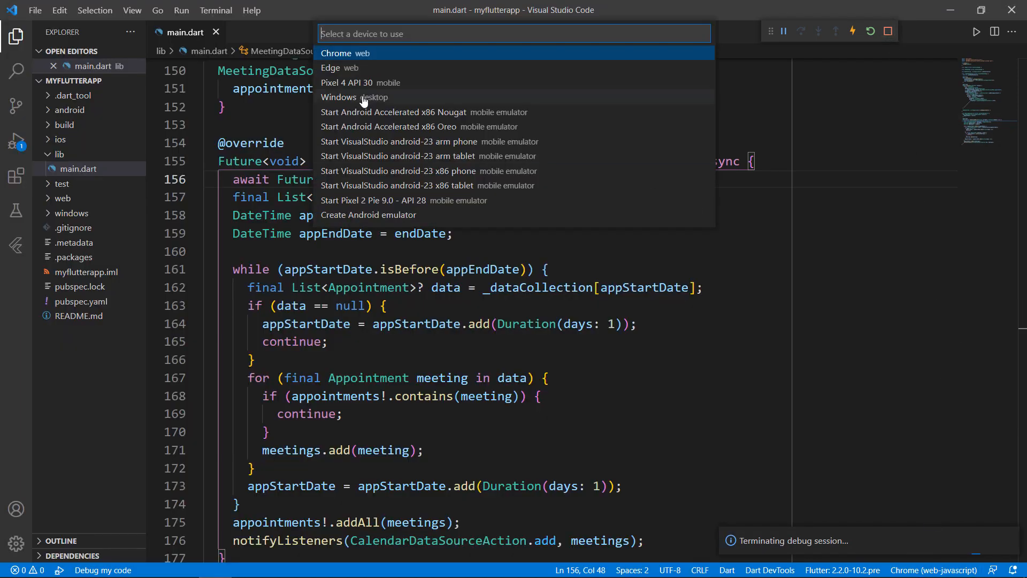
click(339, 97)
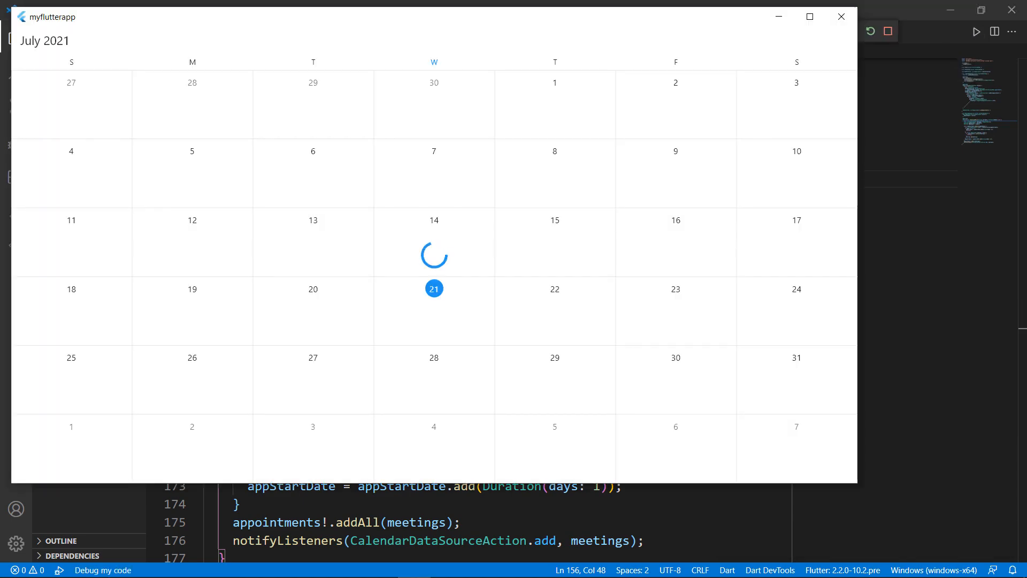